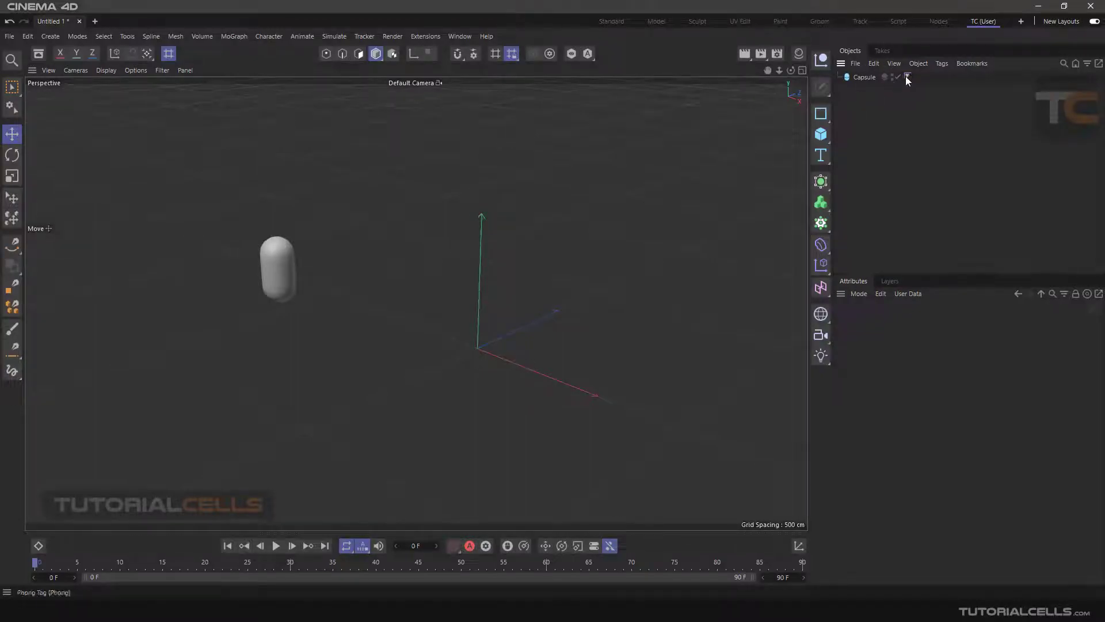
# Show the capsule's Phong tag properties with angle limit and 40° Phong angle
pyautogui.click(908, 77)
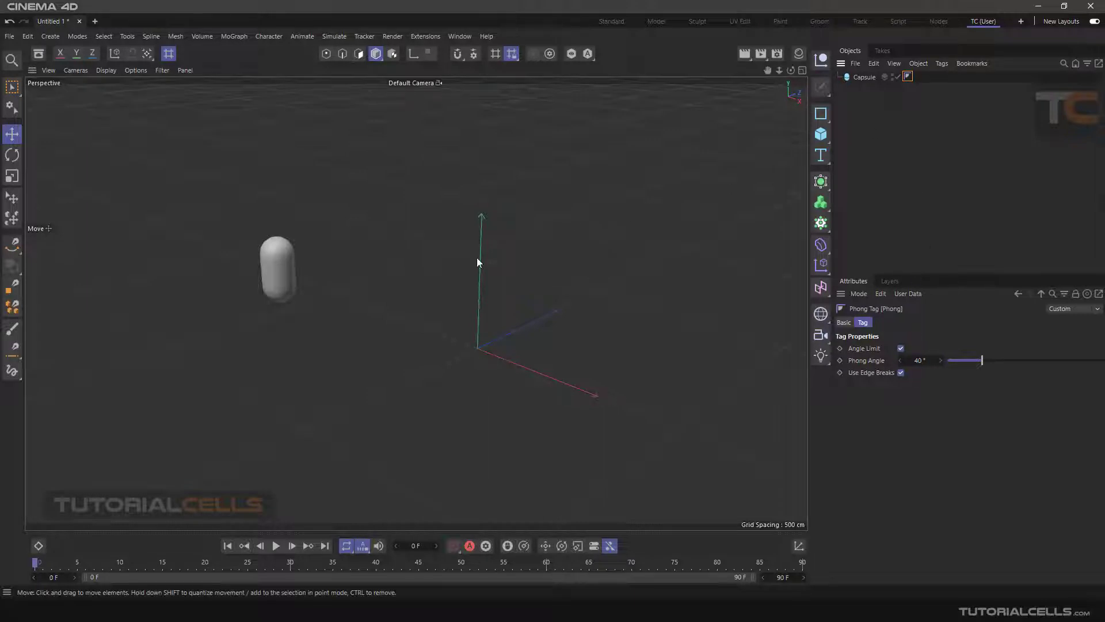
pyautogui.click(277, 269)
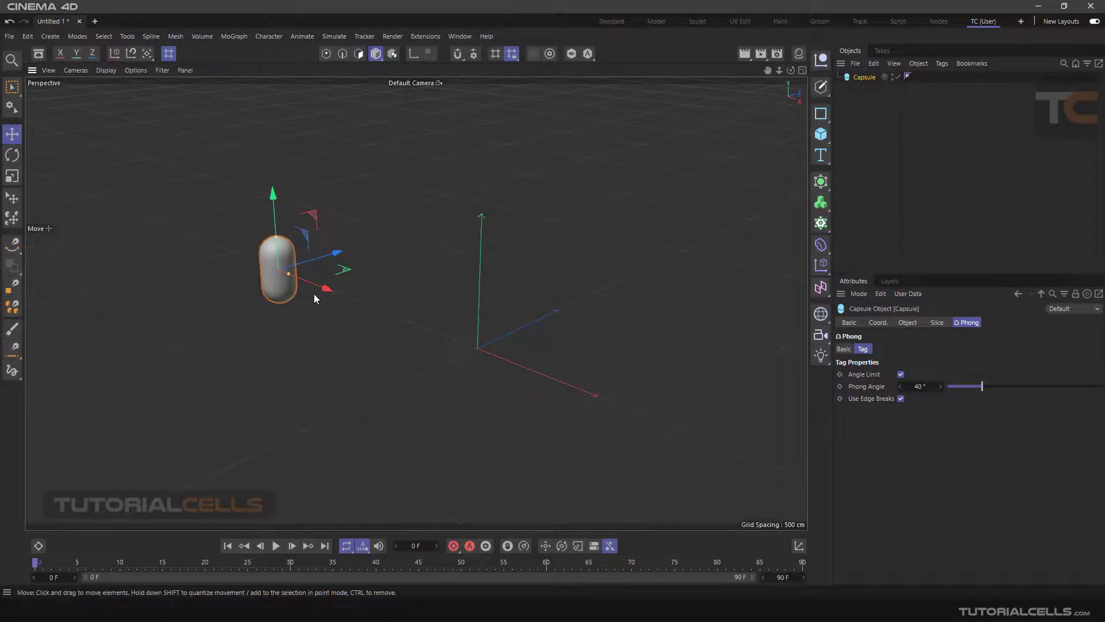
pyautogui.click(908, 77)
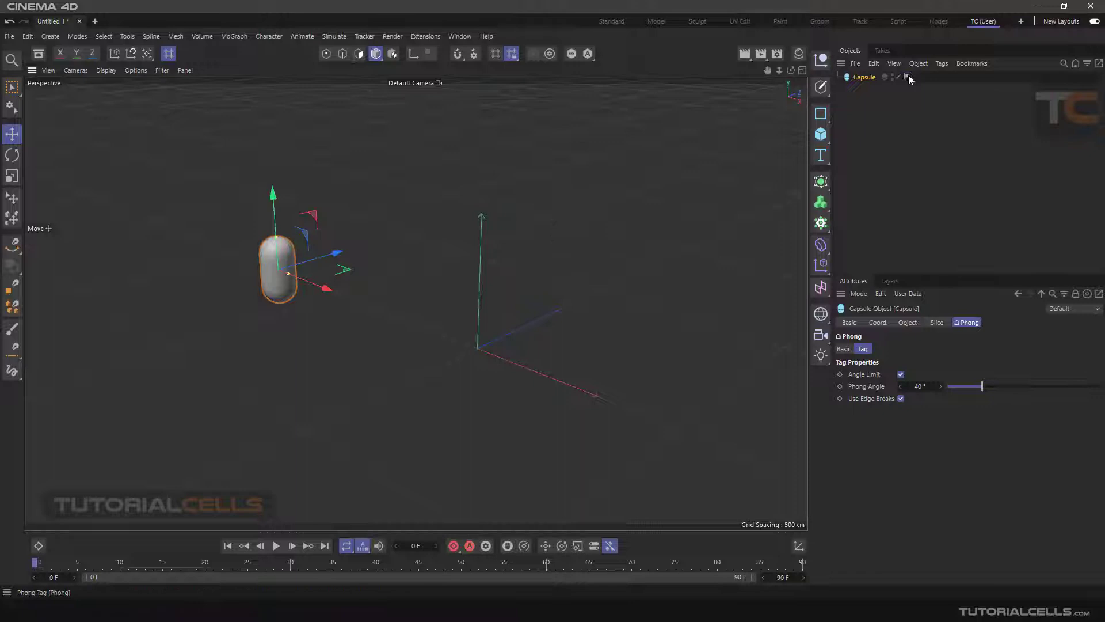
pyautogui.click(908, 77)
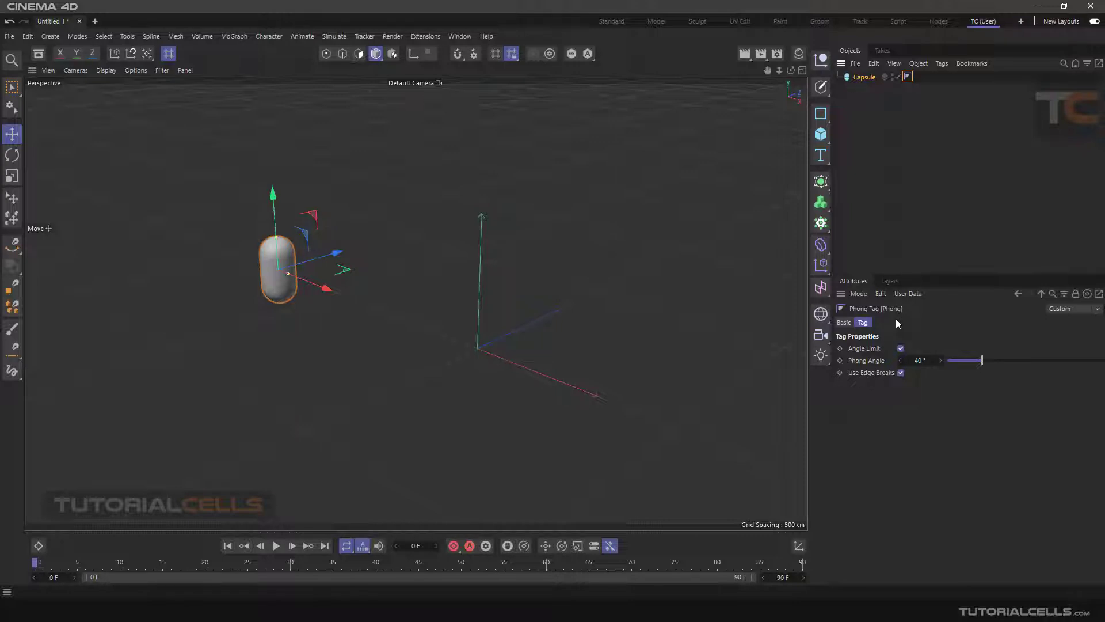
pyautogui.moveTo(821, 133)
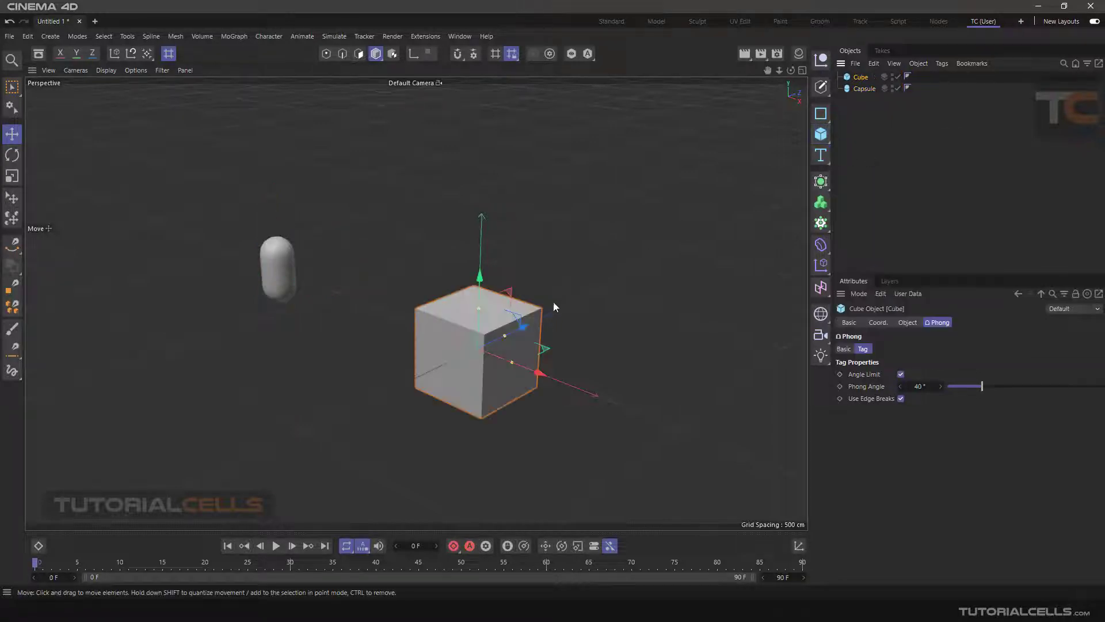
# Move the new cube left of centre, then select the capsule's Phong tag for comparison
pyautogui.moveTo(481, 349); pyautogui.dragTo(434, 271)
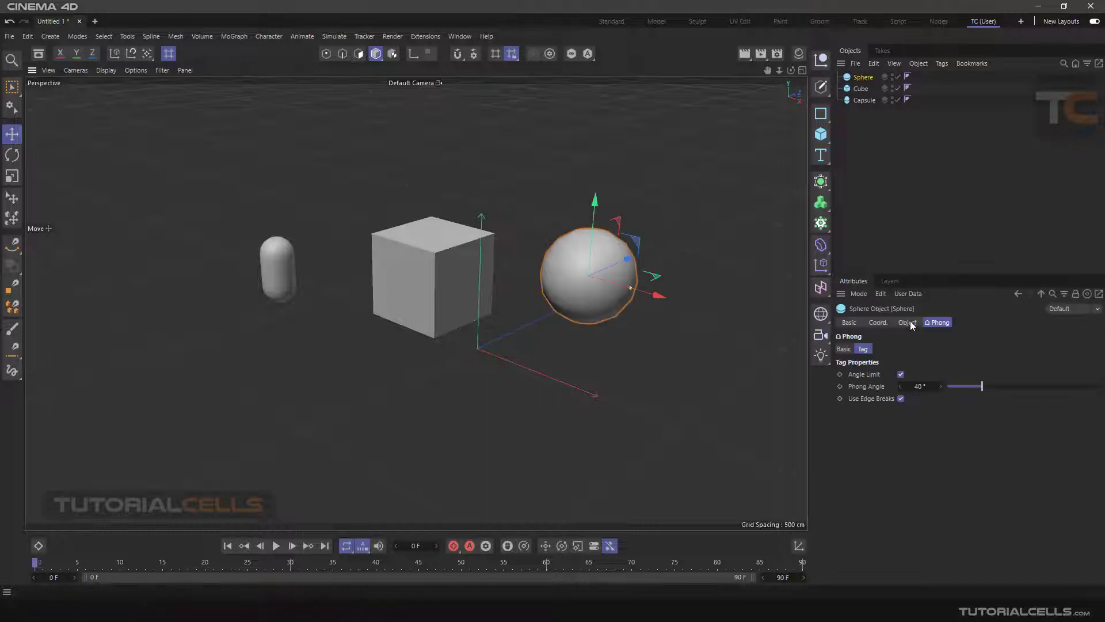
pyautogui.click(862, 99)
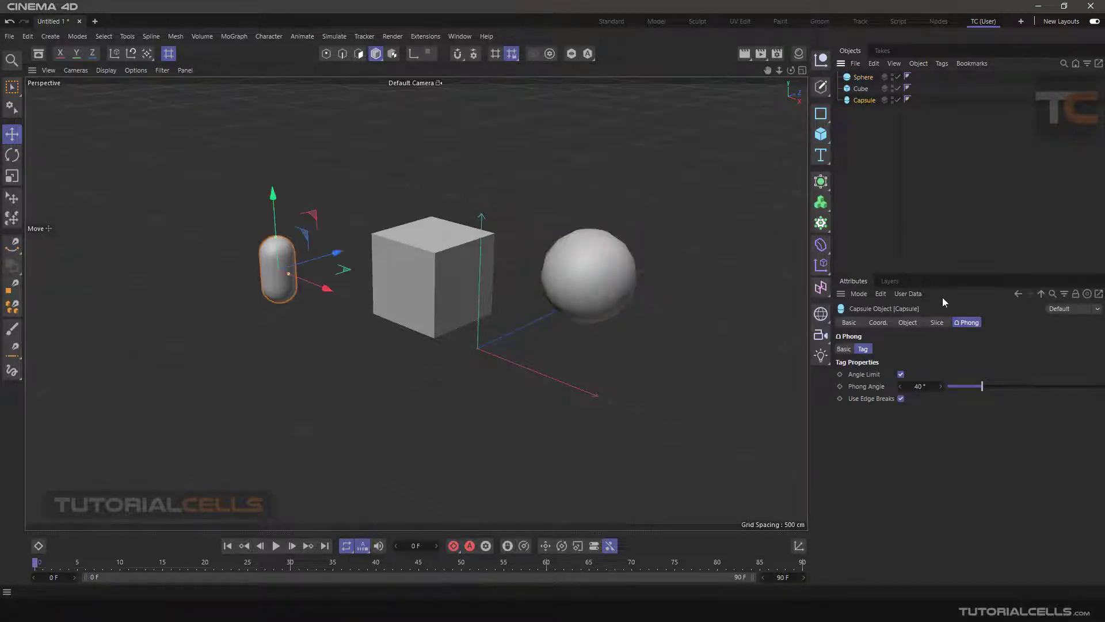
pyautogui.click(861, 76)
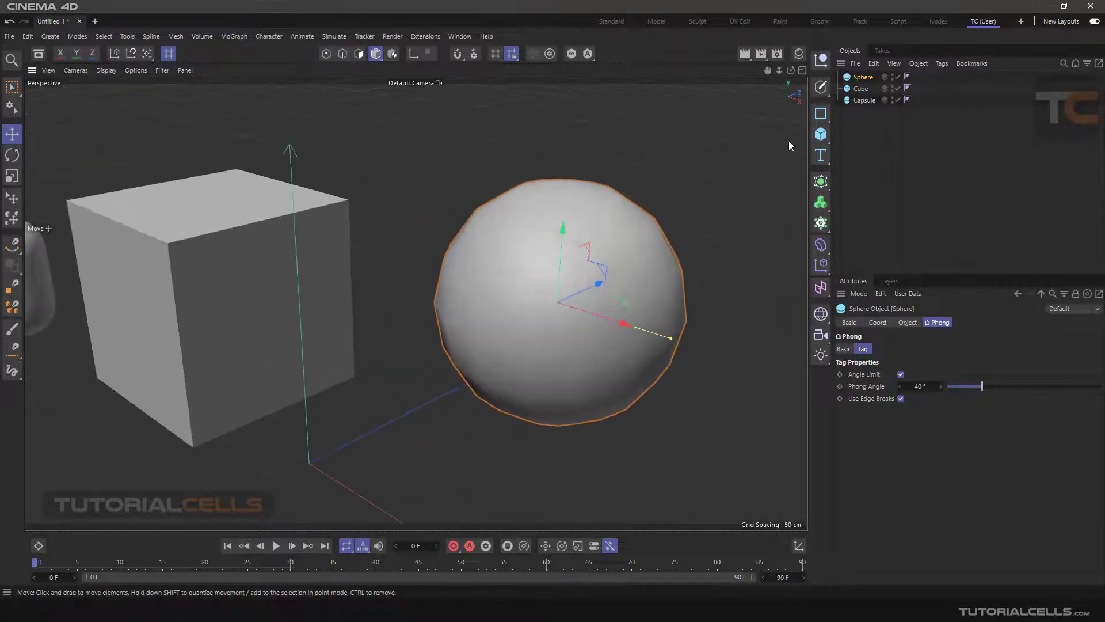
# Remove the sphere's Phong tag via Tags > Modeling Tags so it shows hard facets
pyautogui.click(941, 62)
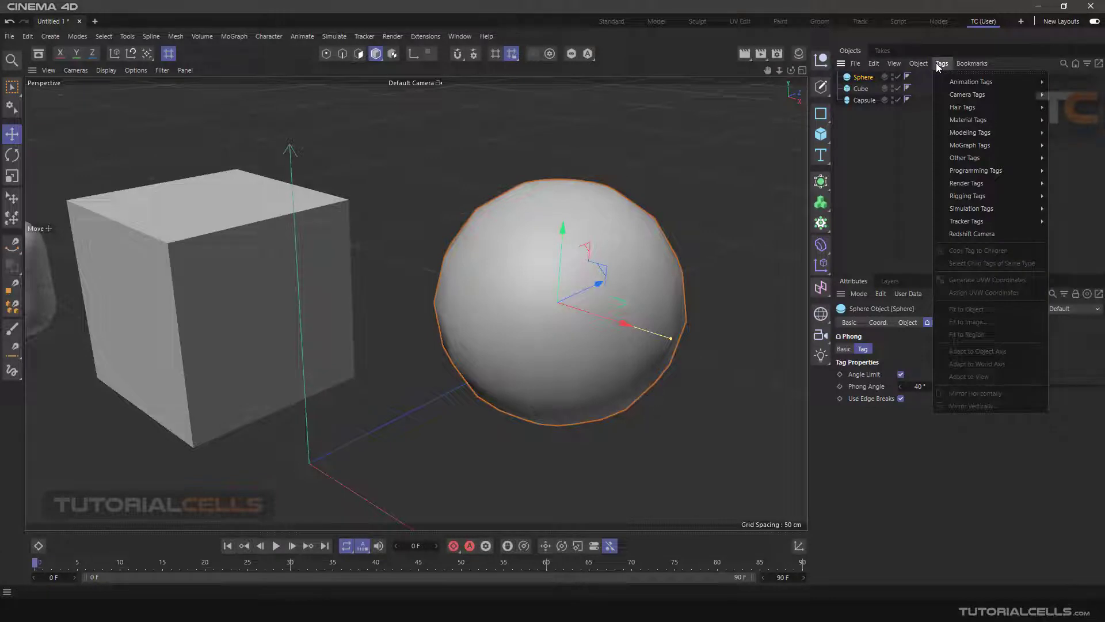
pyautogui.moveTo(969, 133)
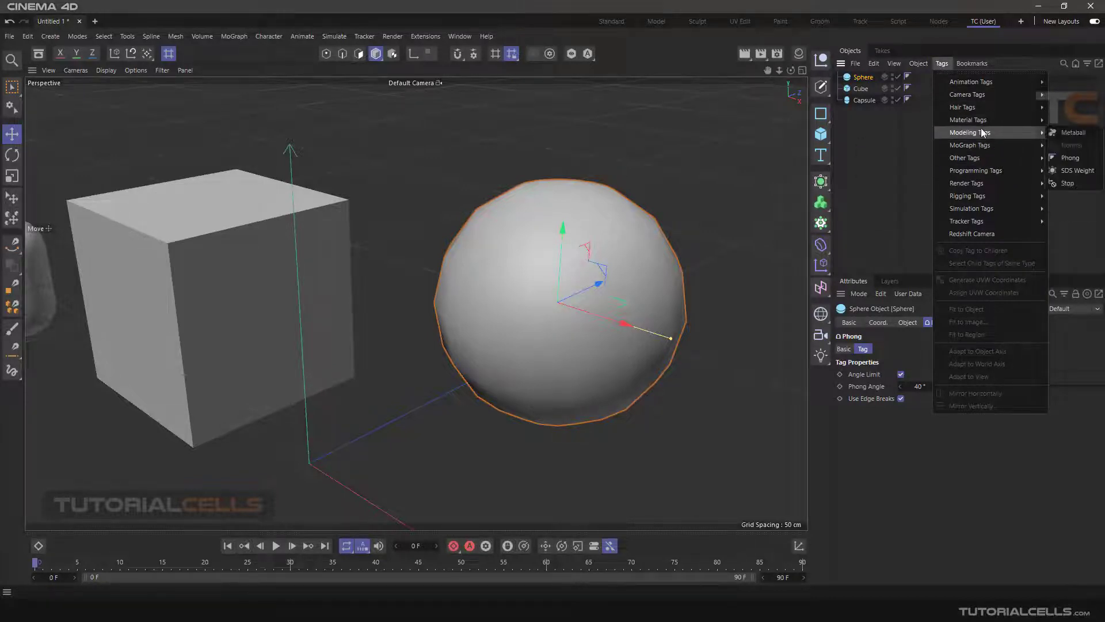
pyautogui.moveTo(1069, 158)
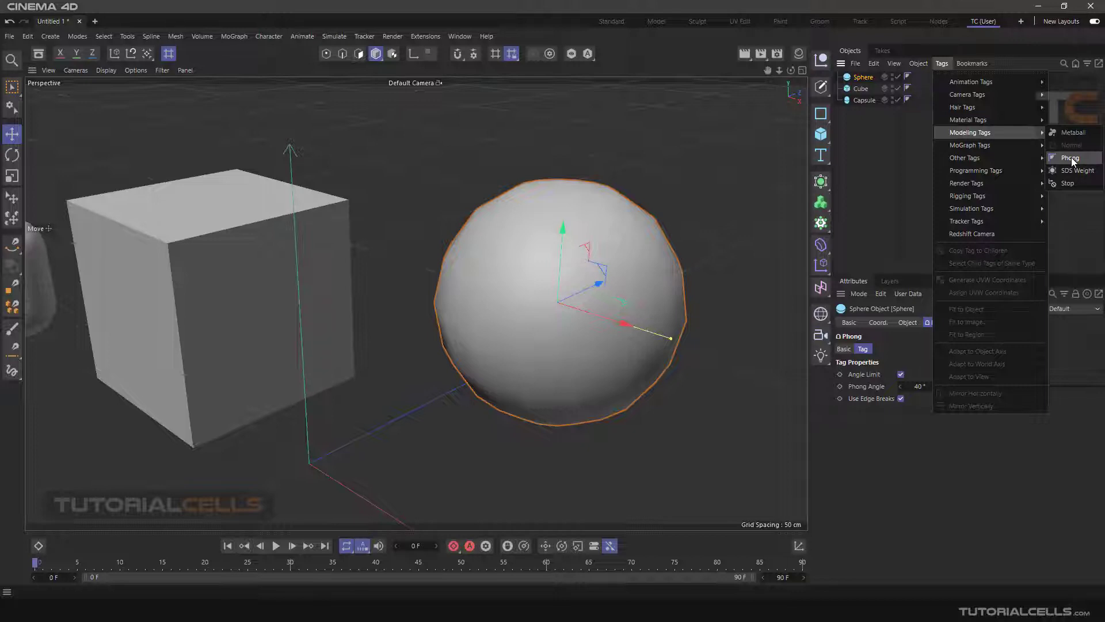
pyautogui.click(1071, 158)
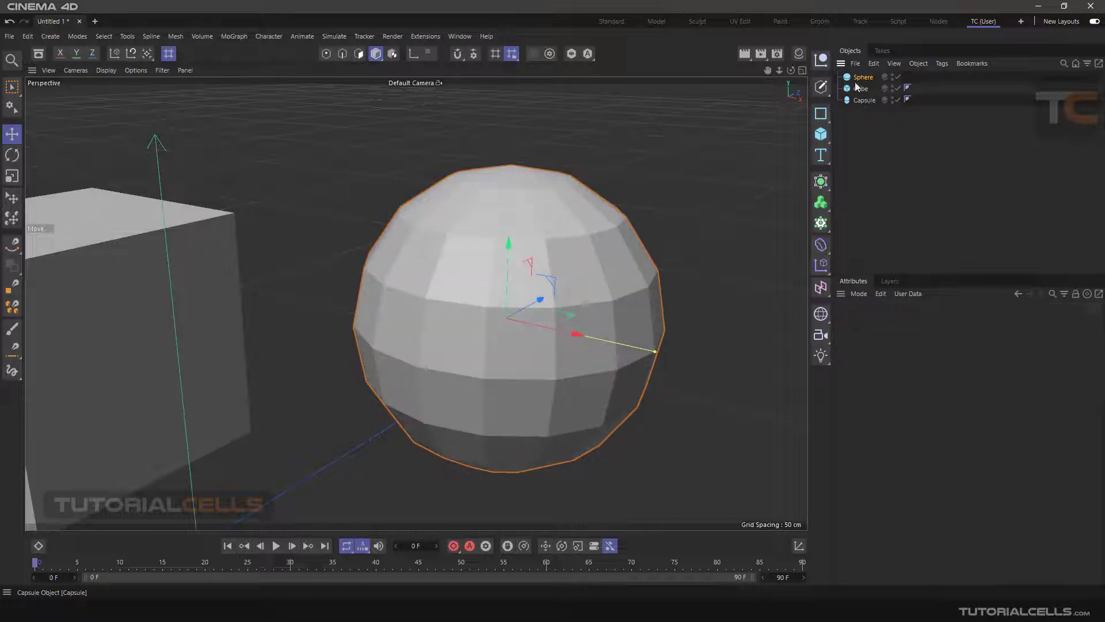
# Add a Phong tag back to the sphere so it shades smoothly at 40°
pyautogui.click(908, 76)
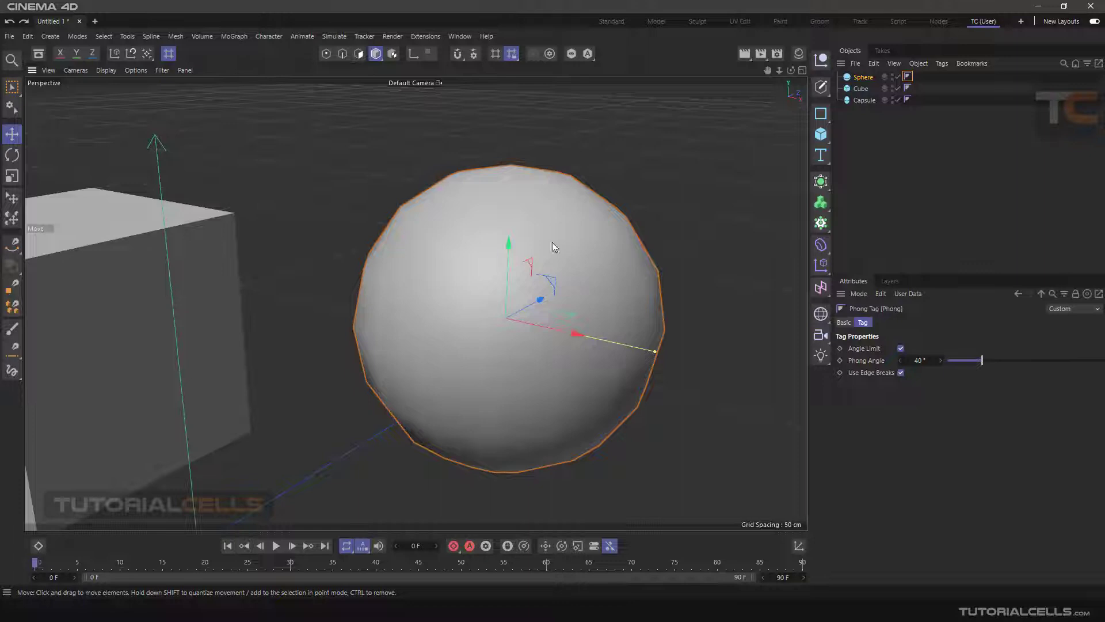
pyautogui.moveTo(610, 295)
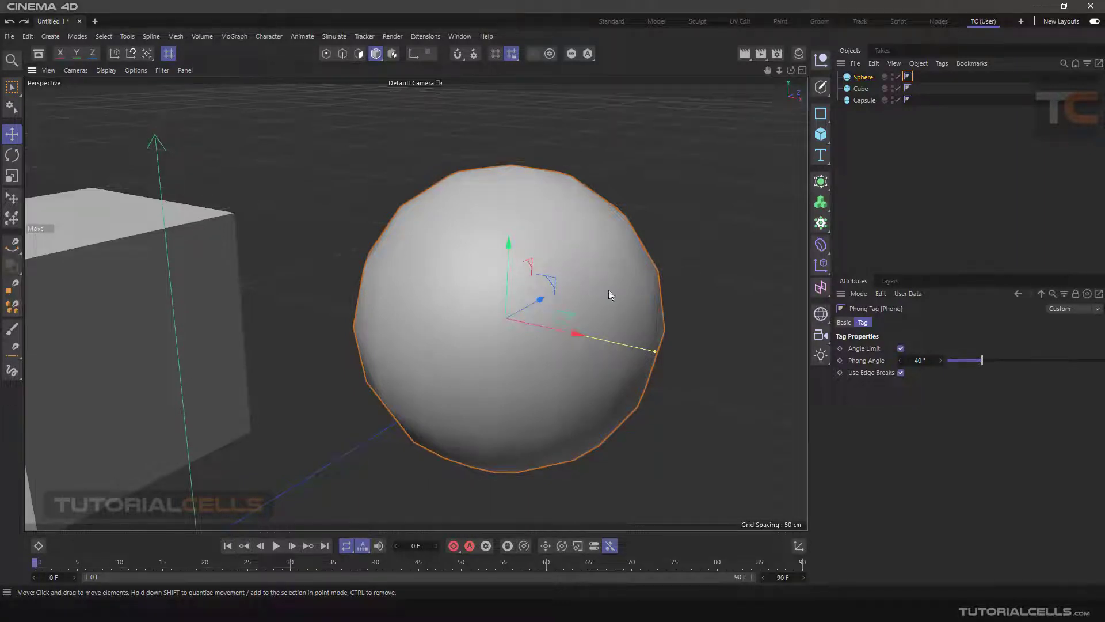
pyautogui.moveTo(628, 381)
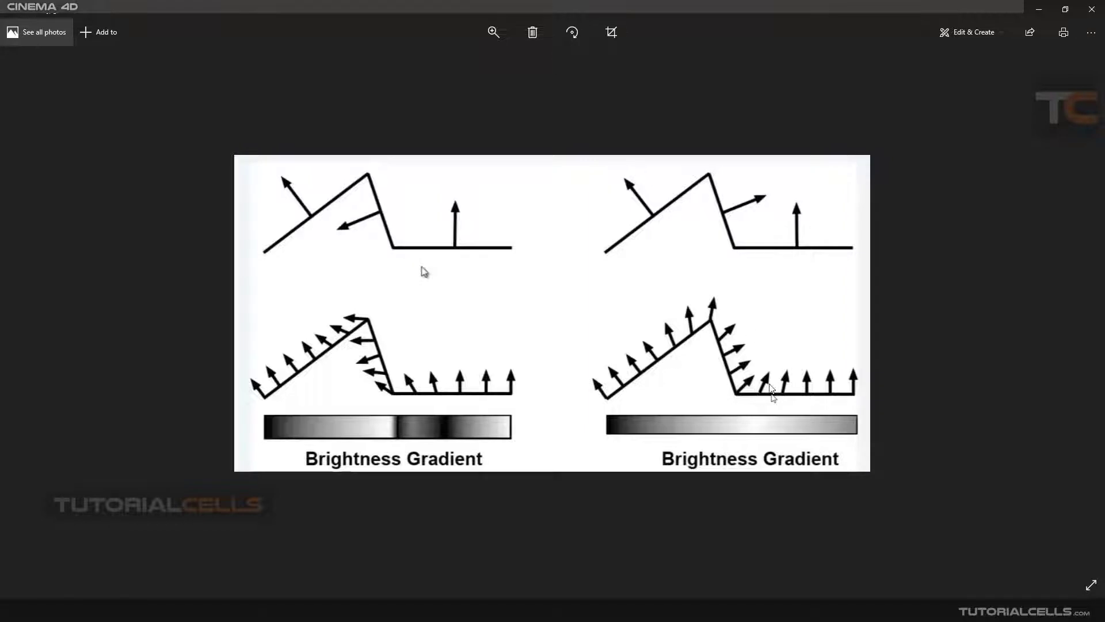
pyautogui.moveTo(565, 418)
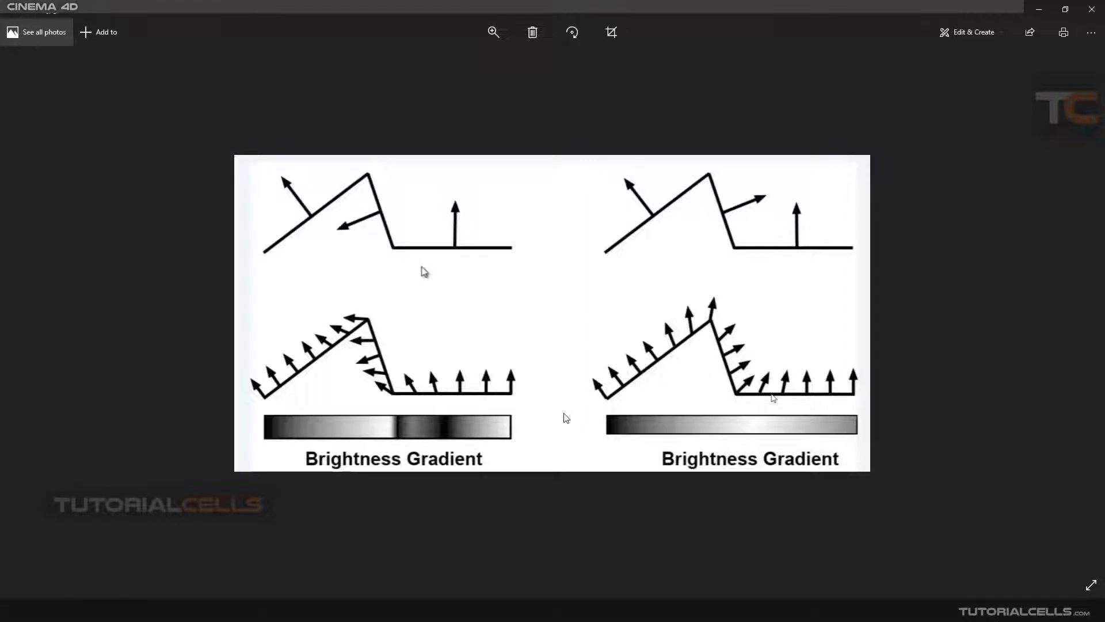
pyautogui.moveTo(472, 423)
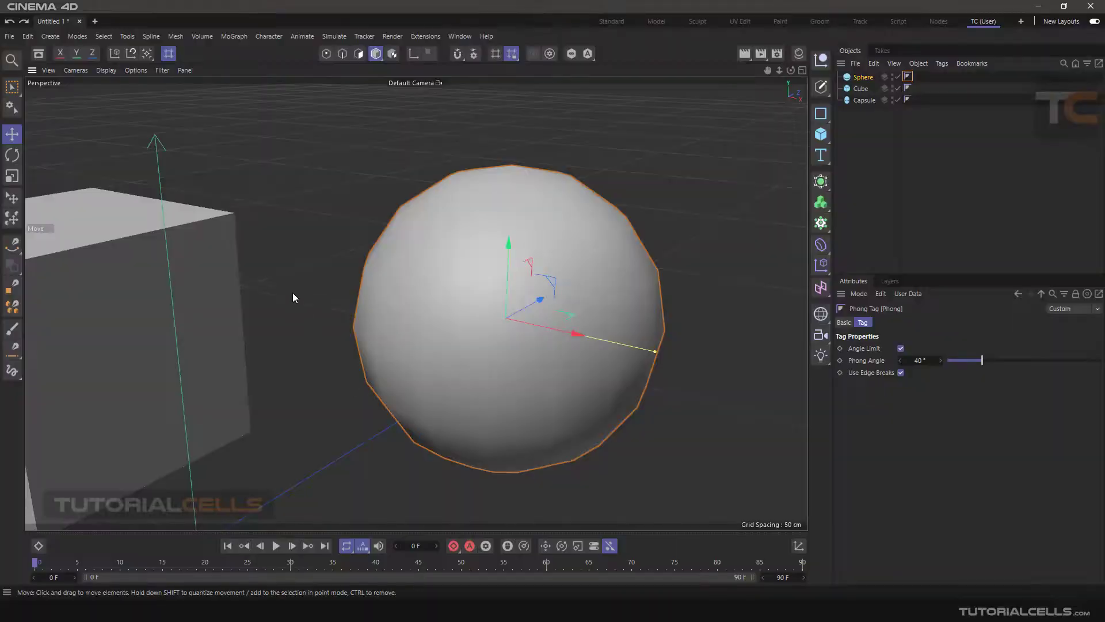
# Raise the cube's Phong angle to 106° and orbit to inspect the blurry edges
pyautogui.click(860, 89)
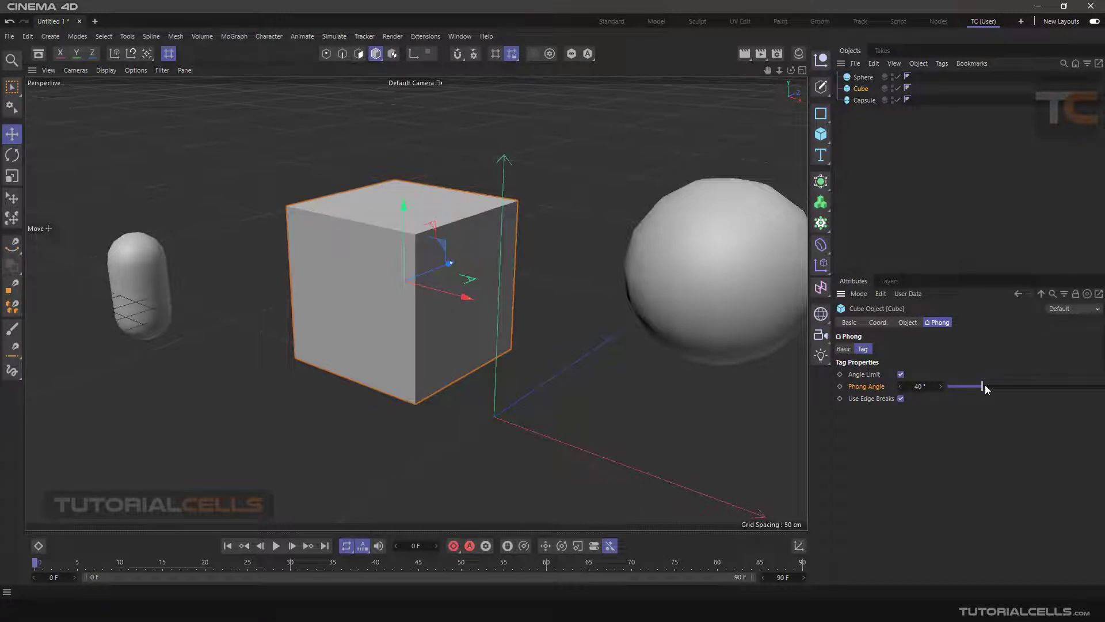
pyautogui.moveTo(980, 387); pyautogui.dragTo(1036, 386)
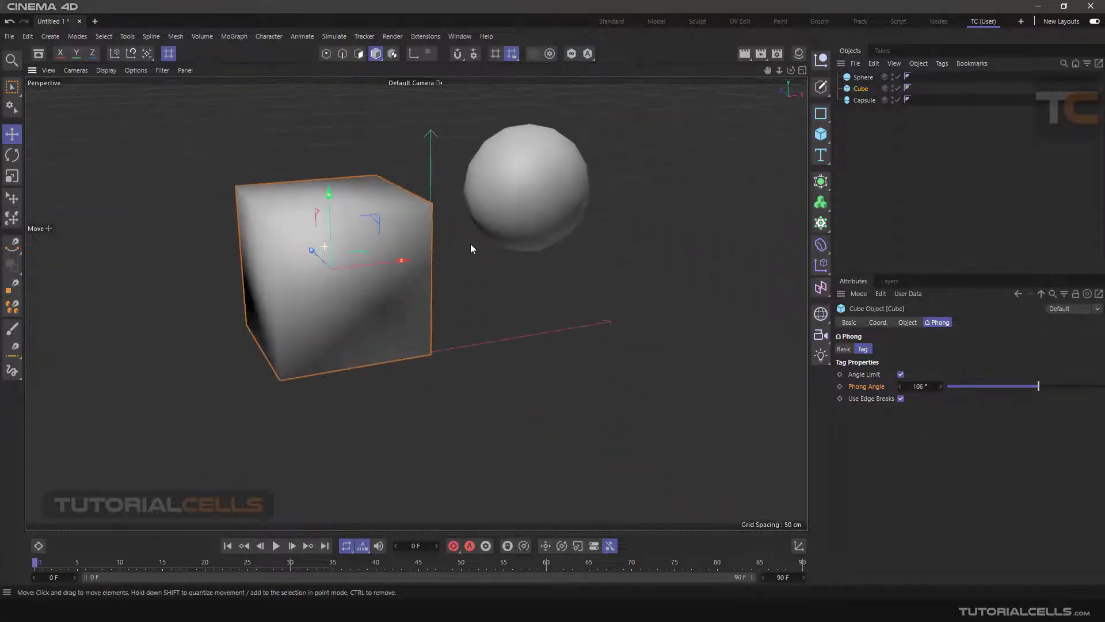
pyautogui.moveTo(472, 248); pyautogui.dragTo(354, 278)
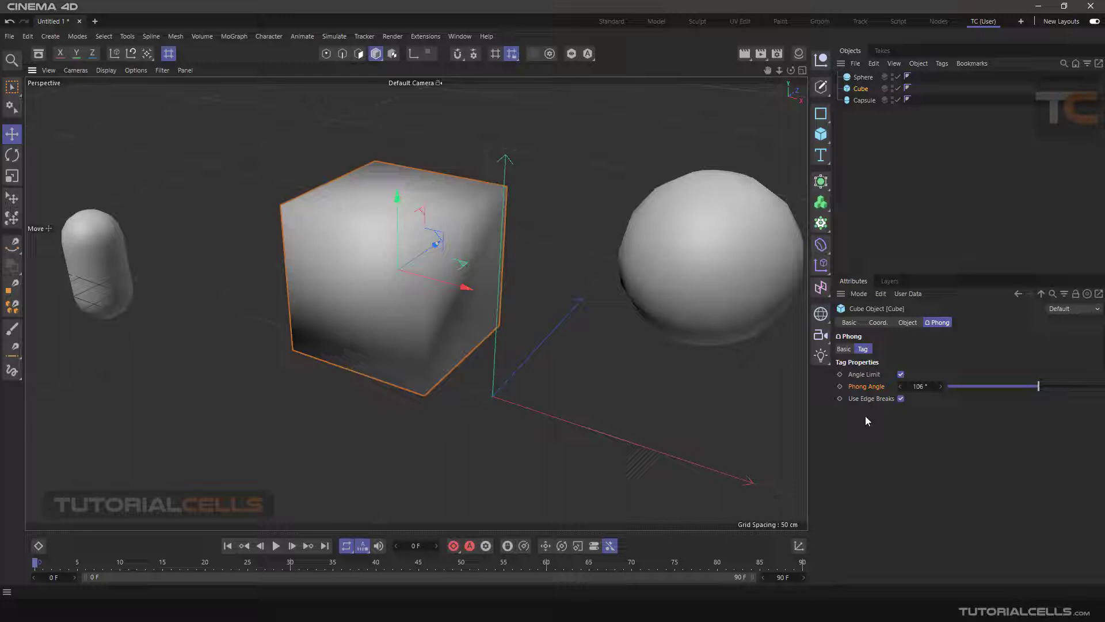
pyautogui.moveTo(884, 338)
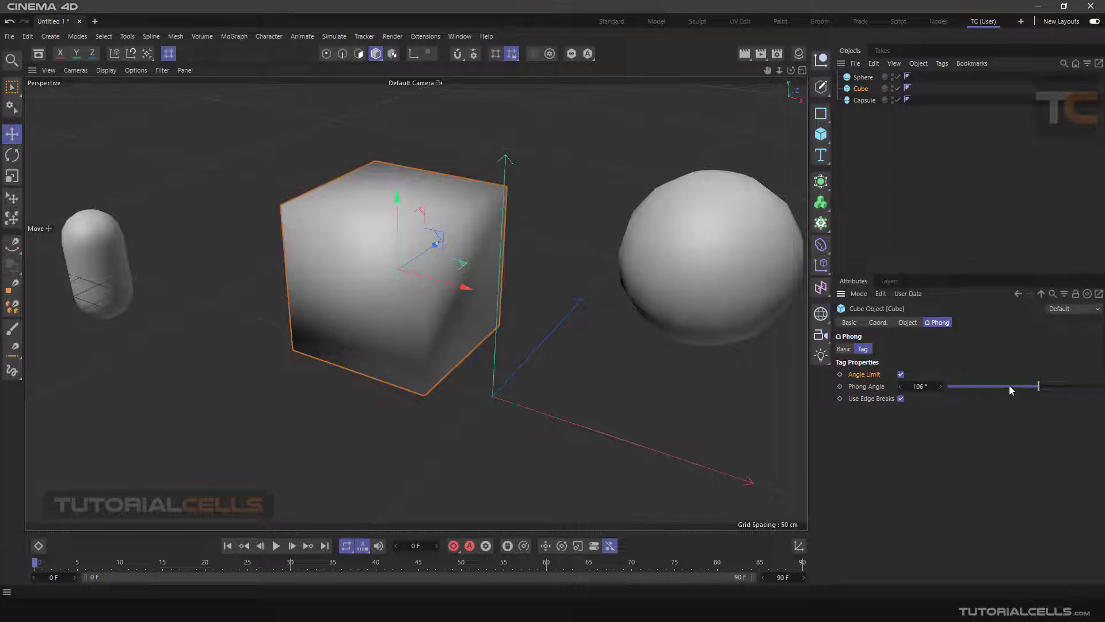
# Enable the angle limit on the cube's Phong tag, toggling it to compare shading
pyautogui.click(900, 373)
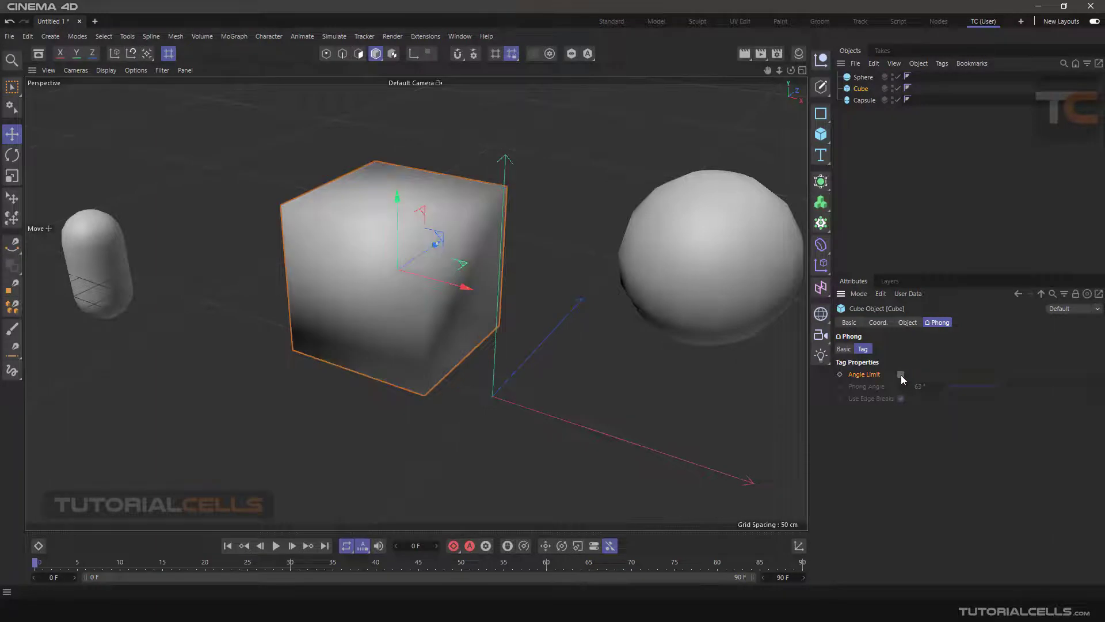
pyautogui.click(900, 374)
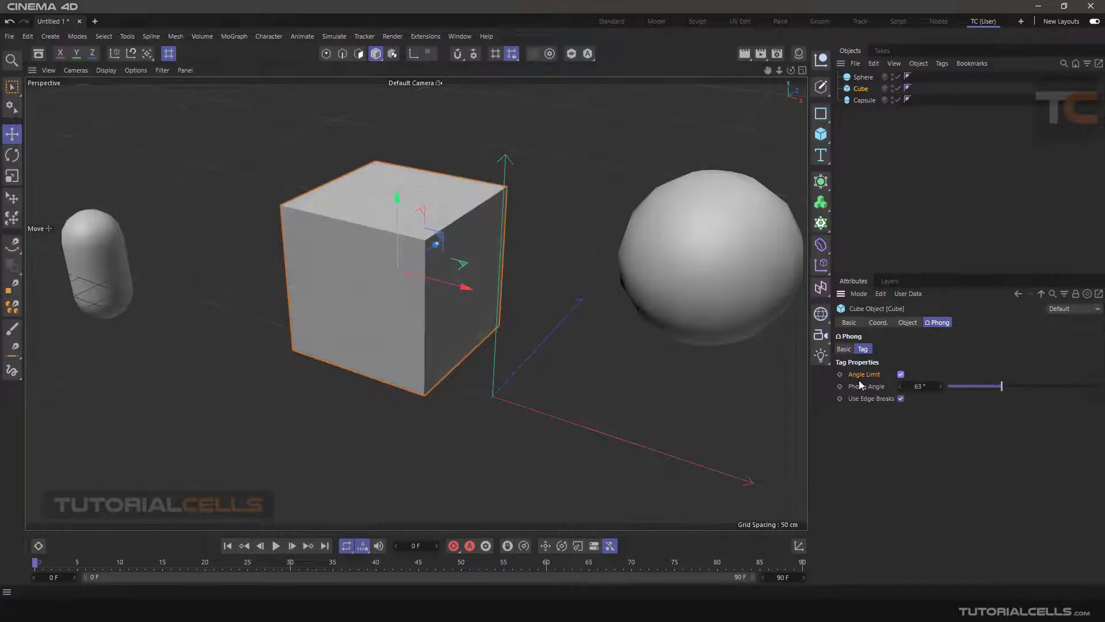
pyautogui.click(900, 374)
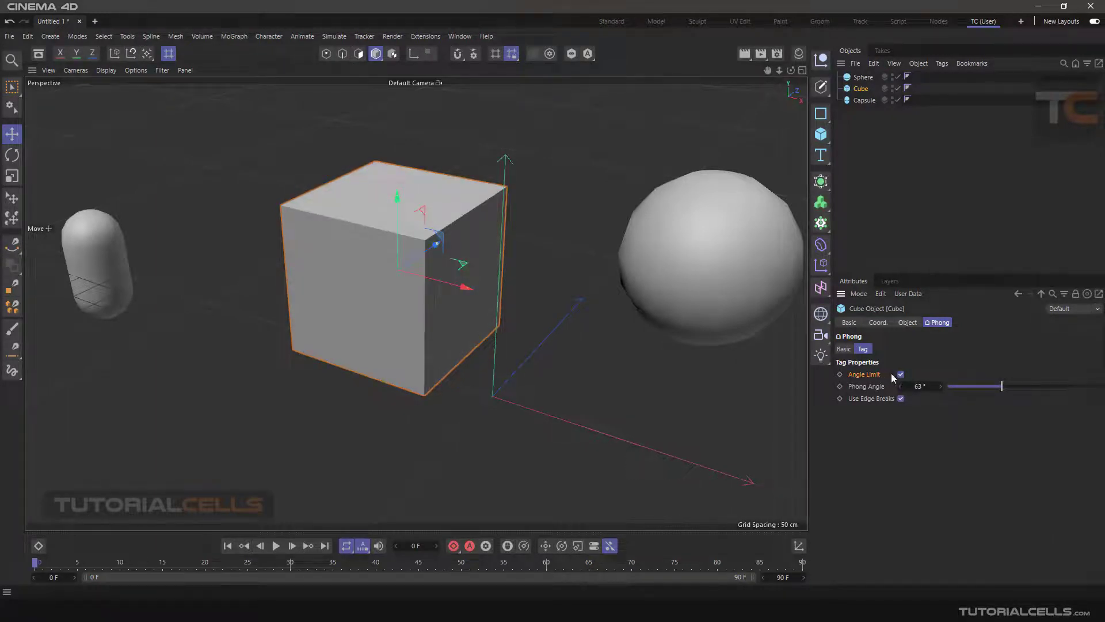
pyautogui.click(899, 374)
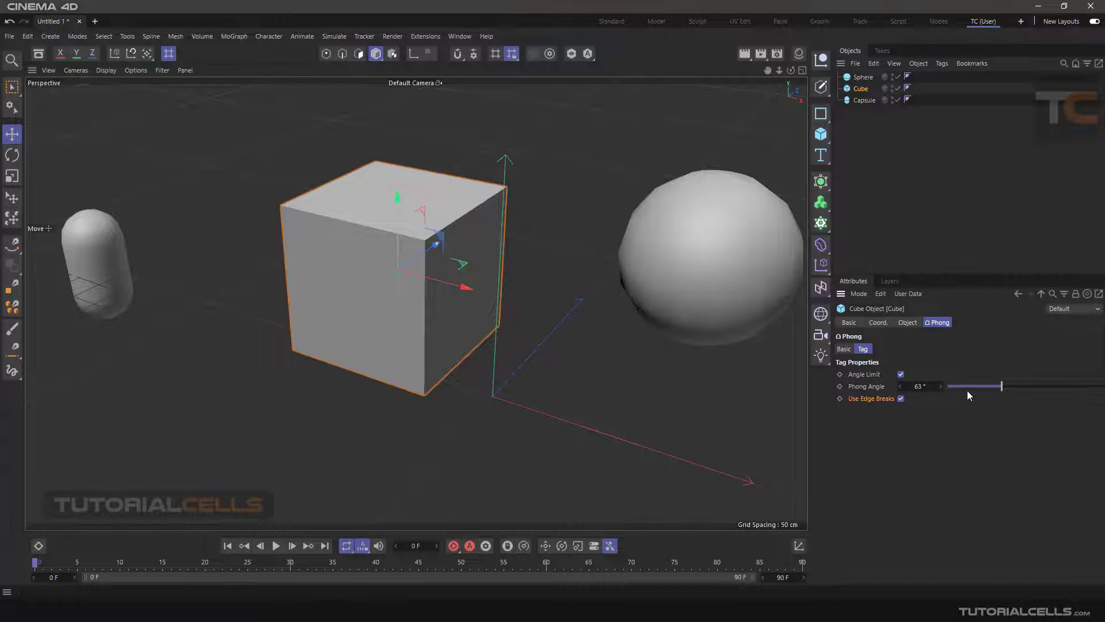
# Lower the cube's Phong angle to 25° for crisp edges and set the sphere's to 57°
pyautogui.moveTo(993, 385); pyautogui.dragTo(959, 385)
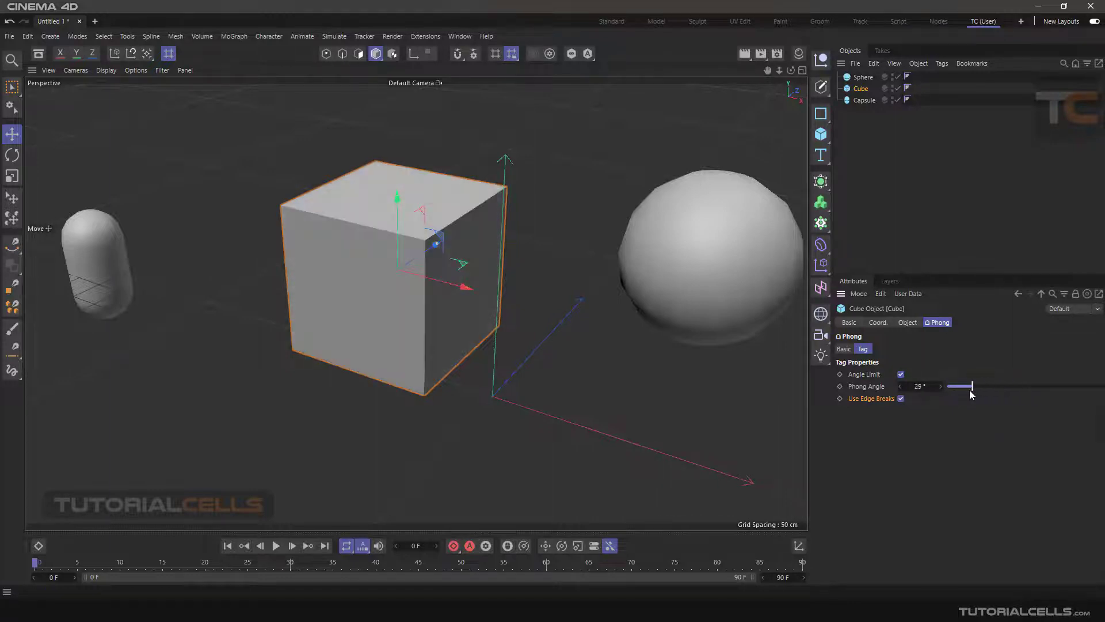
pyautogui.moveTo(963, 385); pyautogui.dragTo(1008, 385)
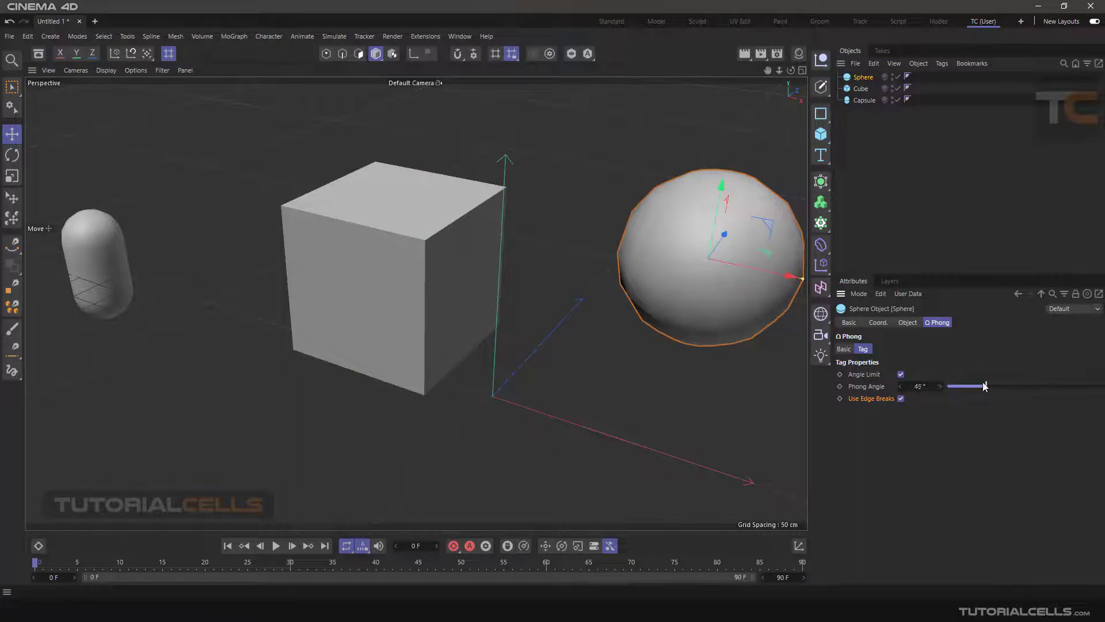
pyautogui.moveTo(984, 386); pyautogui.dragTo(997, 386)
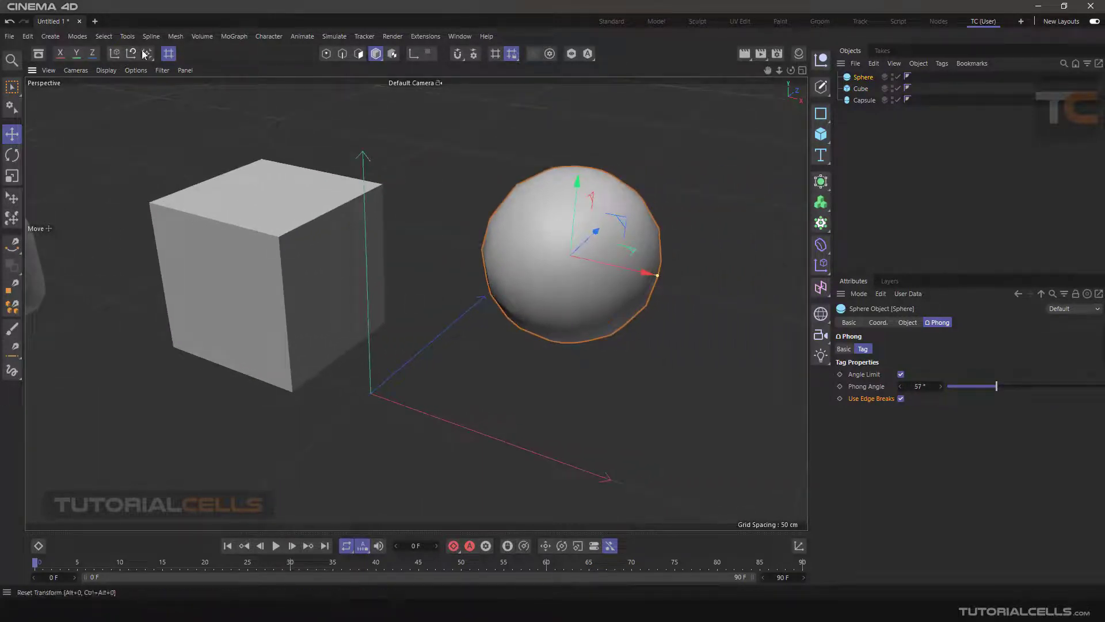
# Tear off Mesh > Normals as a floating palette and unfold it to show all commands
pyautogui.click(175, 36)
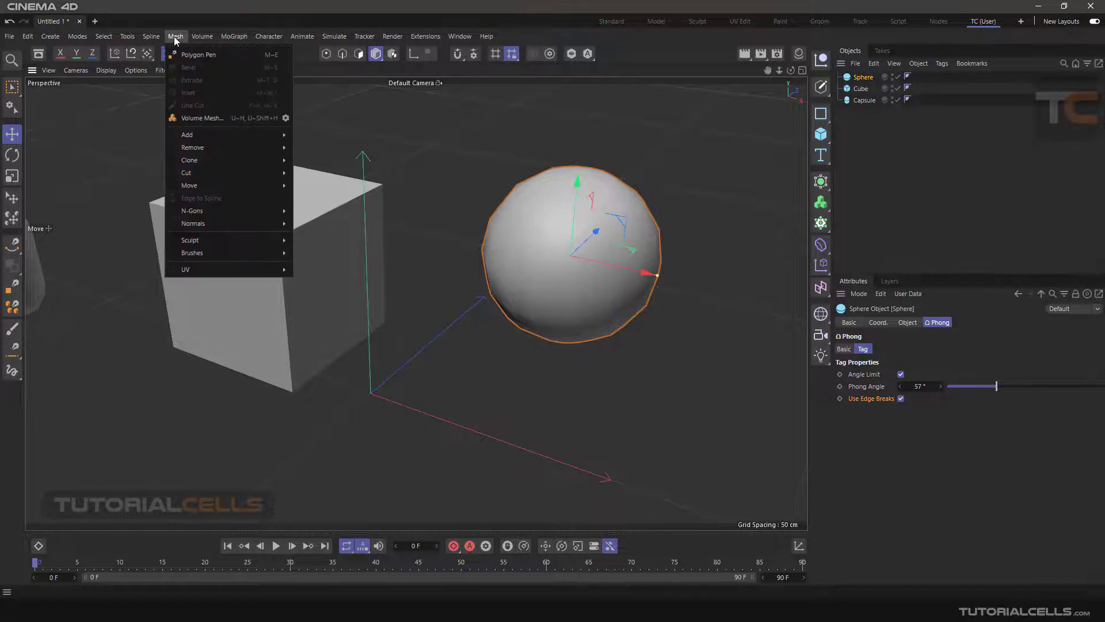
pyautogui.moveTo(192, 224)
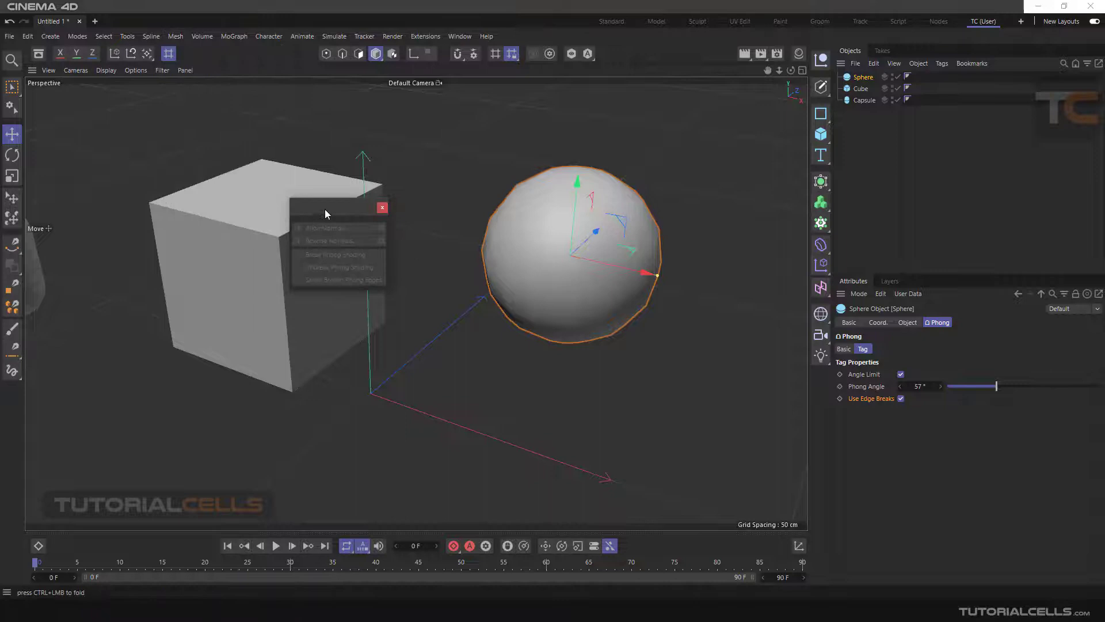
pyautogui.rightClick(126, 115)
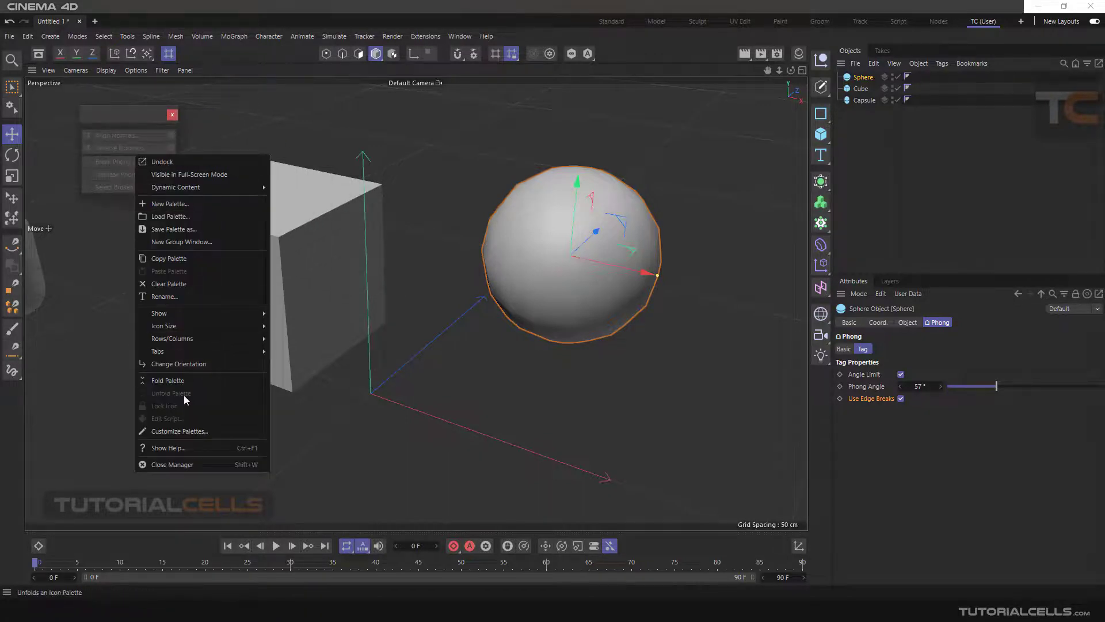
pyautogui.click(359, 357)
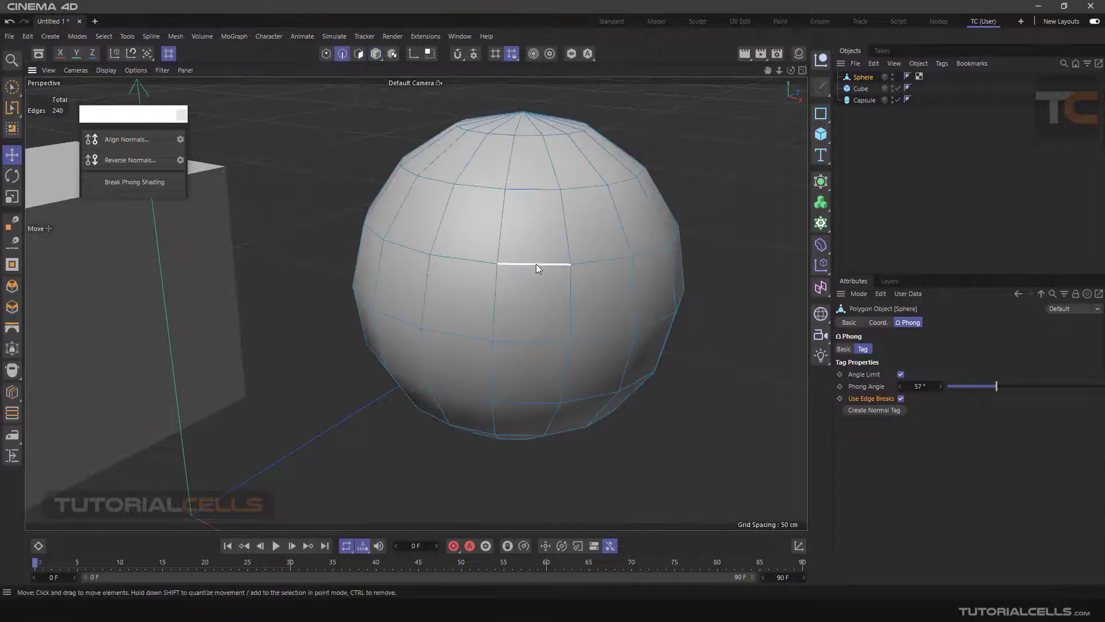
# Break Phong shading on the sphere's upper edge ring, then select the broken edges to unbreak them
pyautogui.click(535, 265)
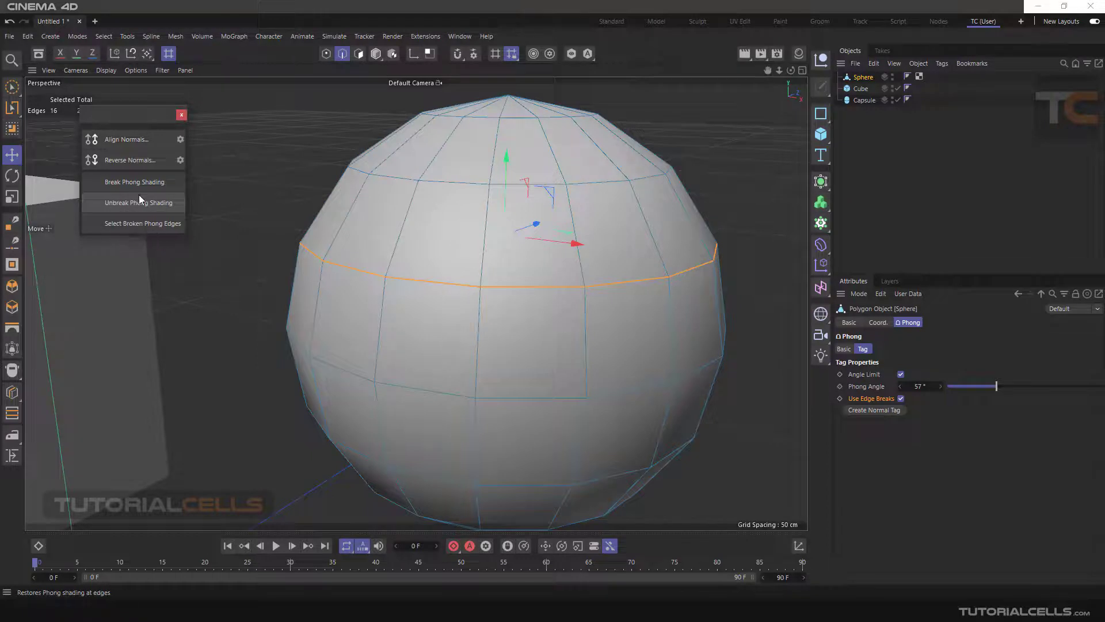
pyautogui.moveTo(133, 182)
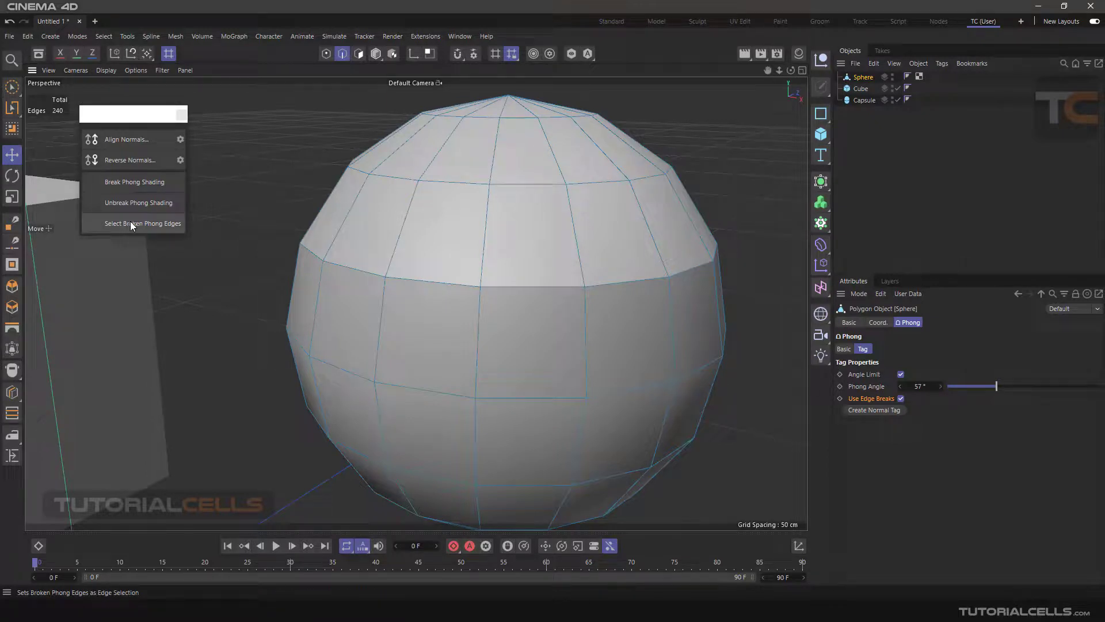
pyautogui.click(143, 222)
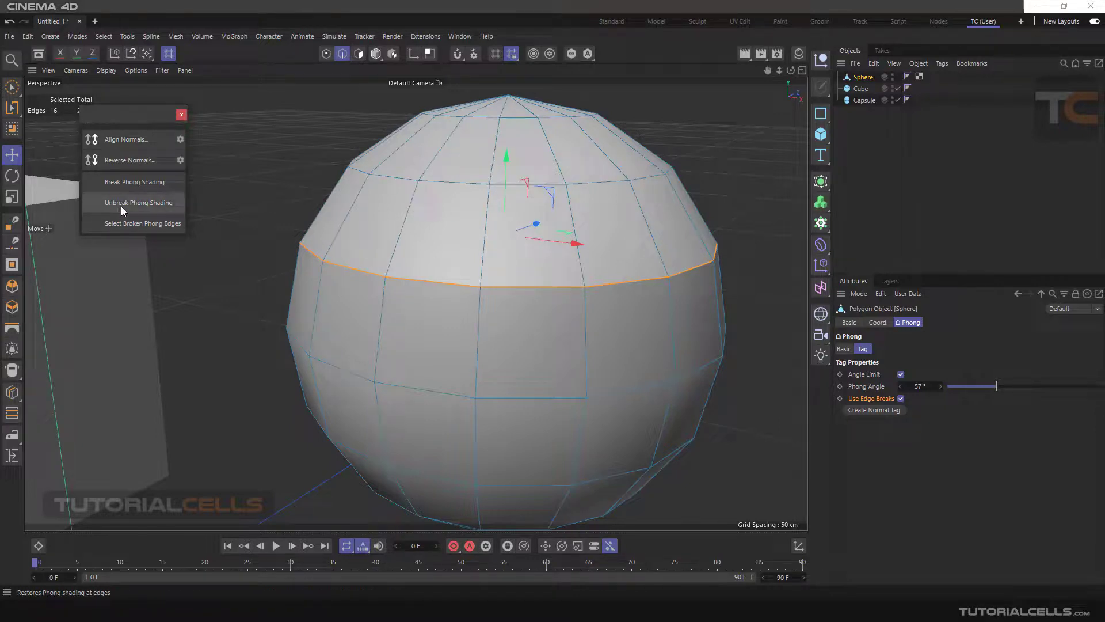
pyautogui.moveTo(141, 232)
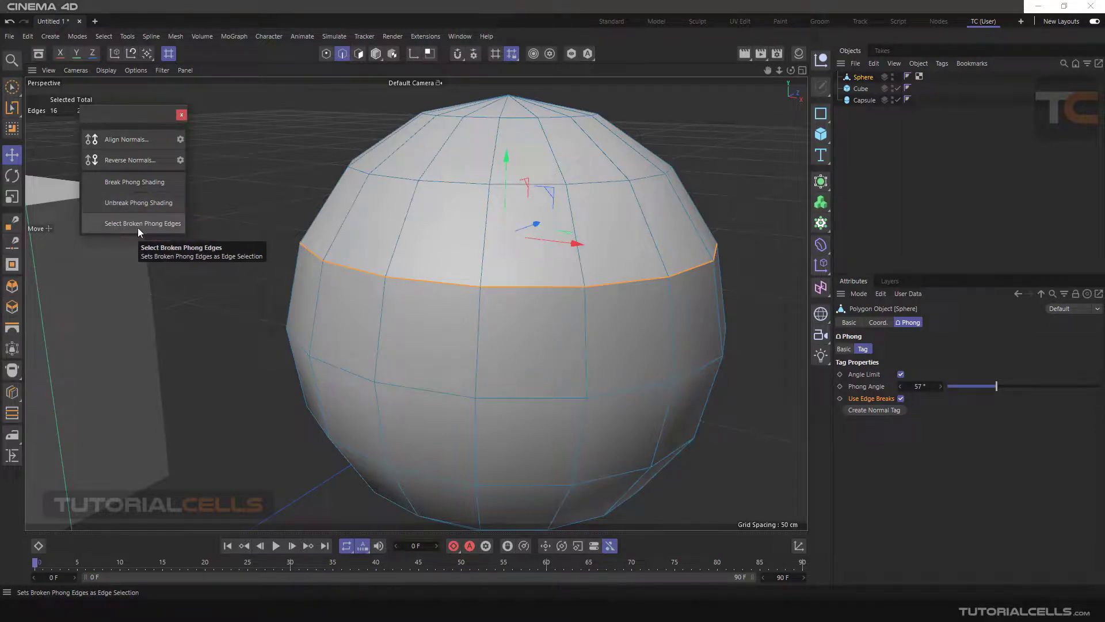
pyautogui.moveTo(142, 209)
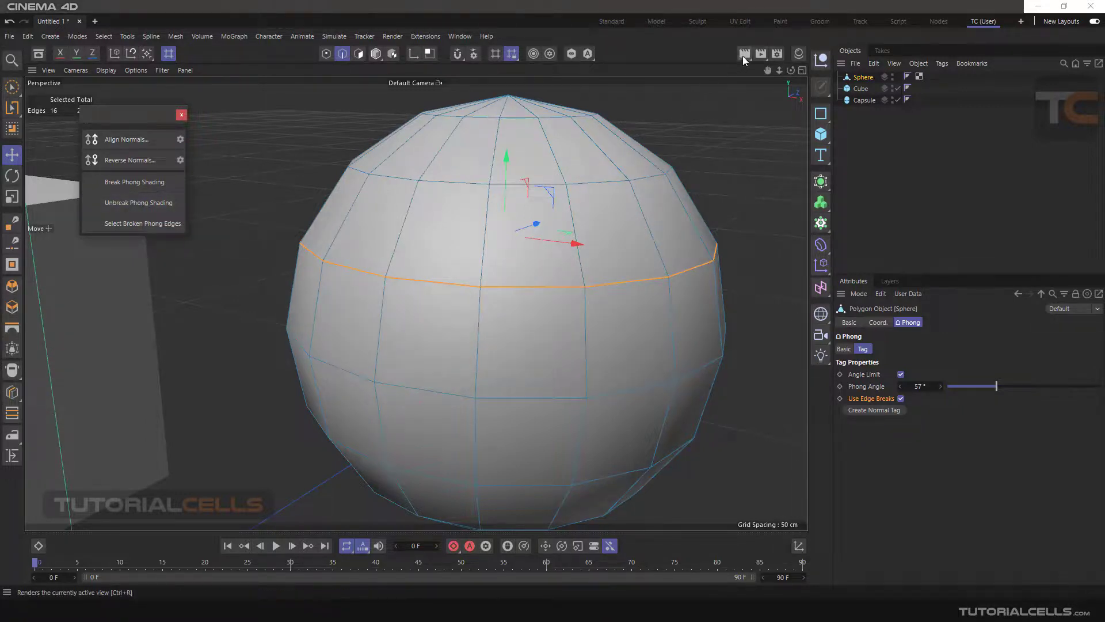
# Render the view to confirm the sphere shades evenly smooth
pyautogui.click(745, 54)
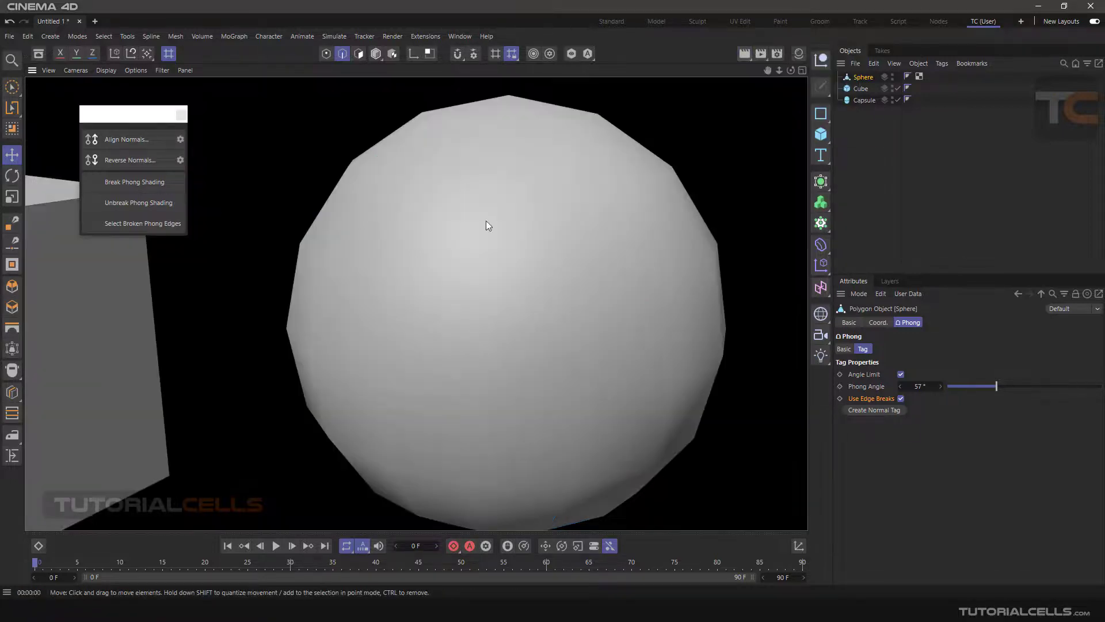
pyautogui.moveTo(517, 206)
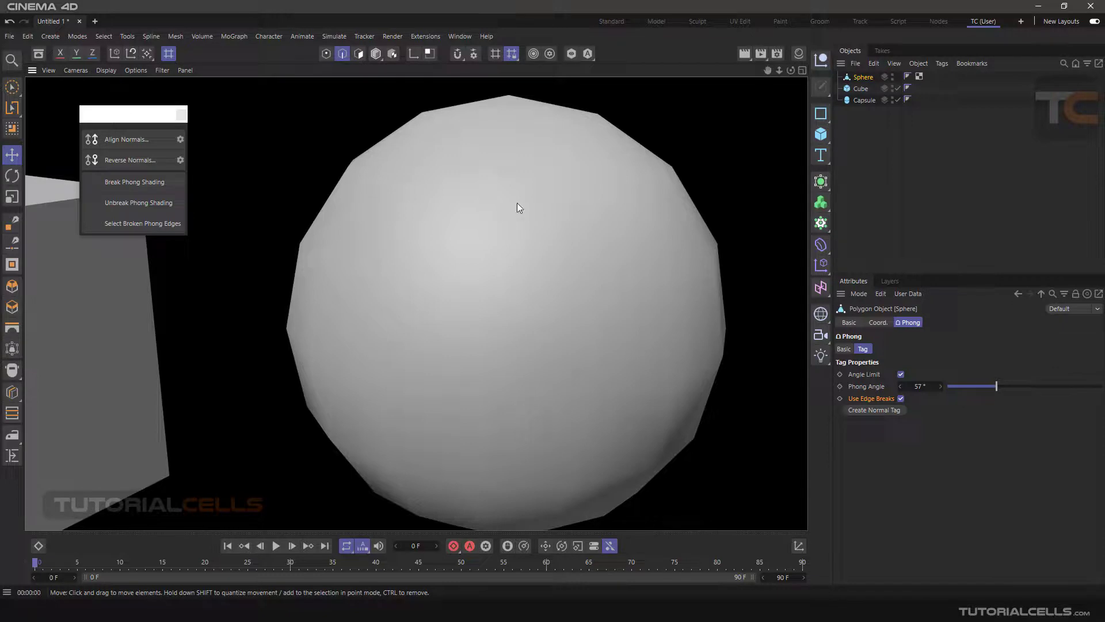
pyautogui.moveTo(877, 459)
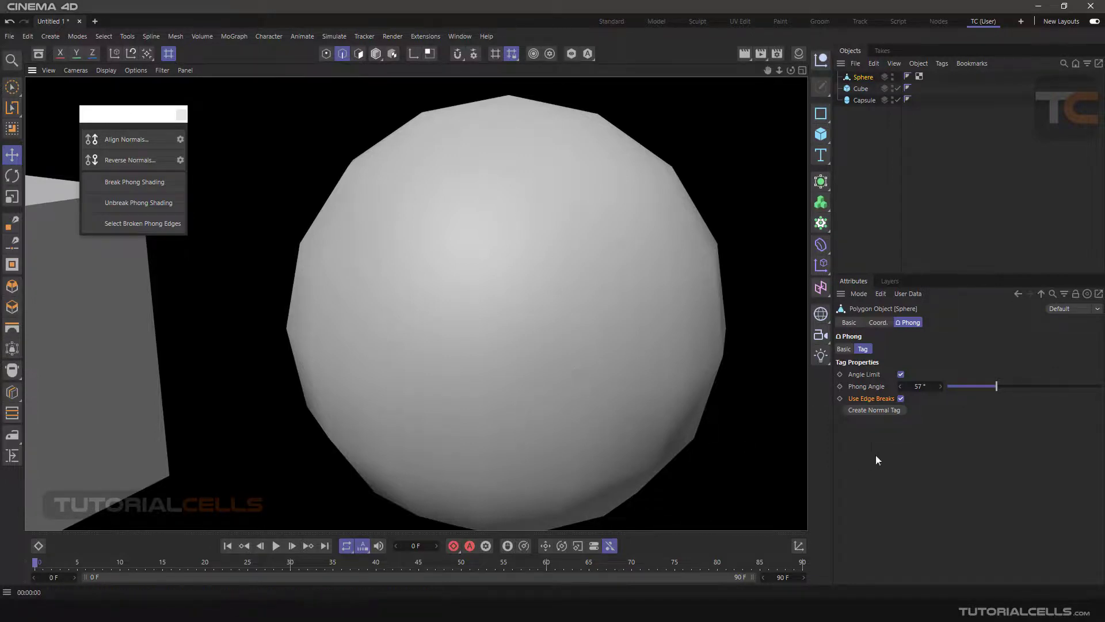
pyautogui.moveTo(868, 438)
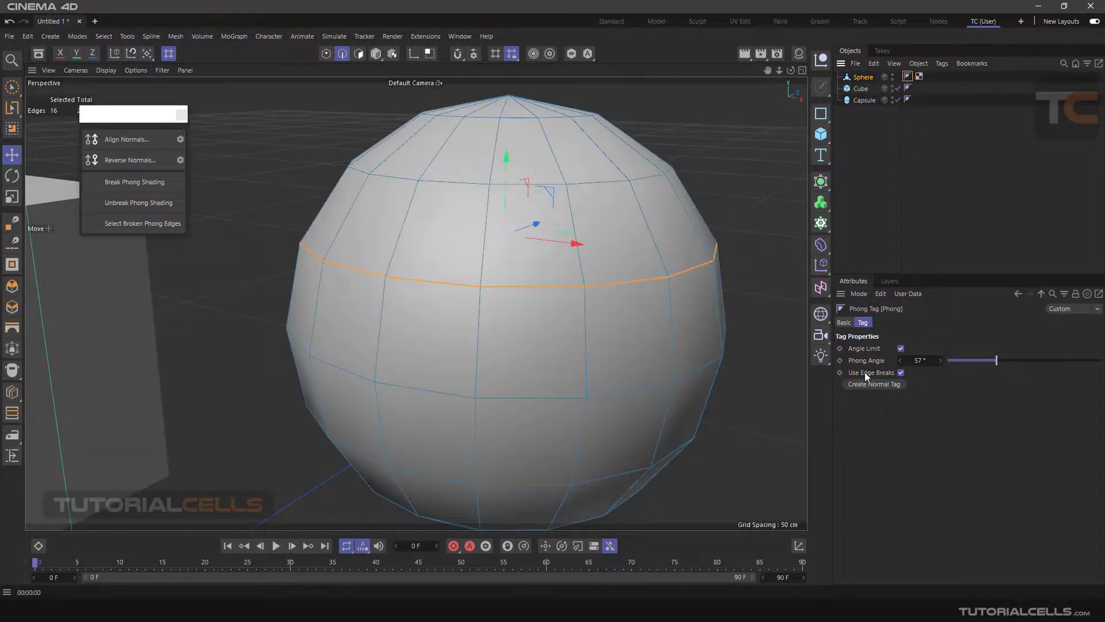
pyautogui.moveTo(696, 296)
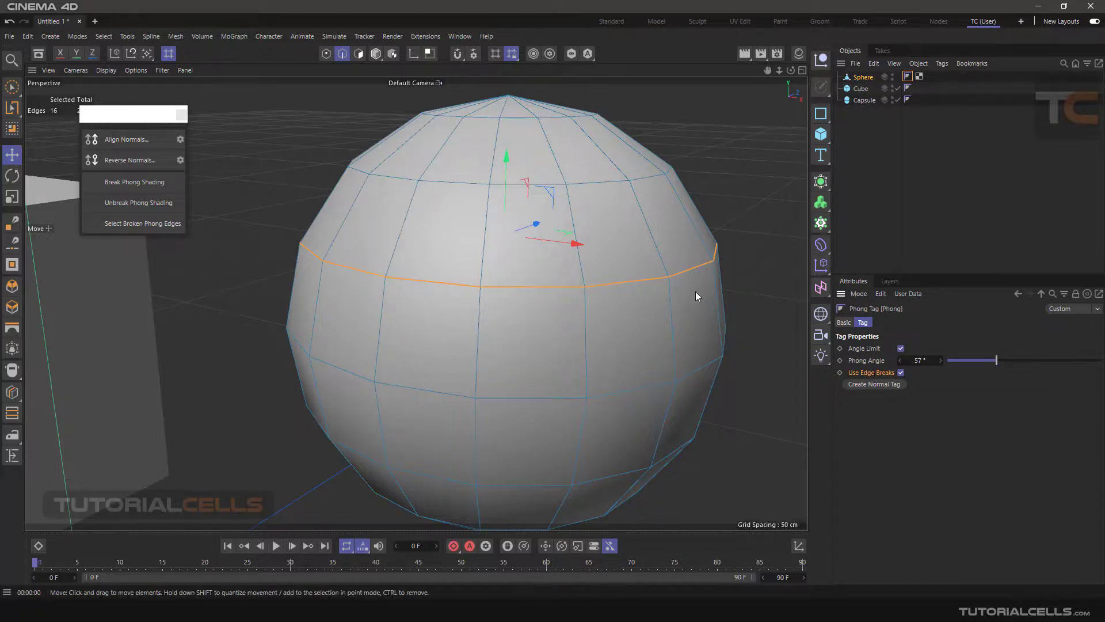